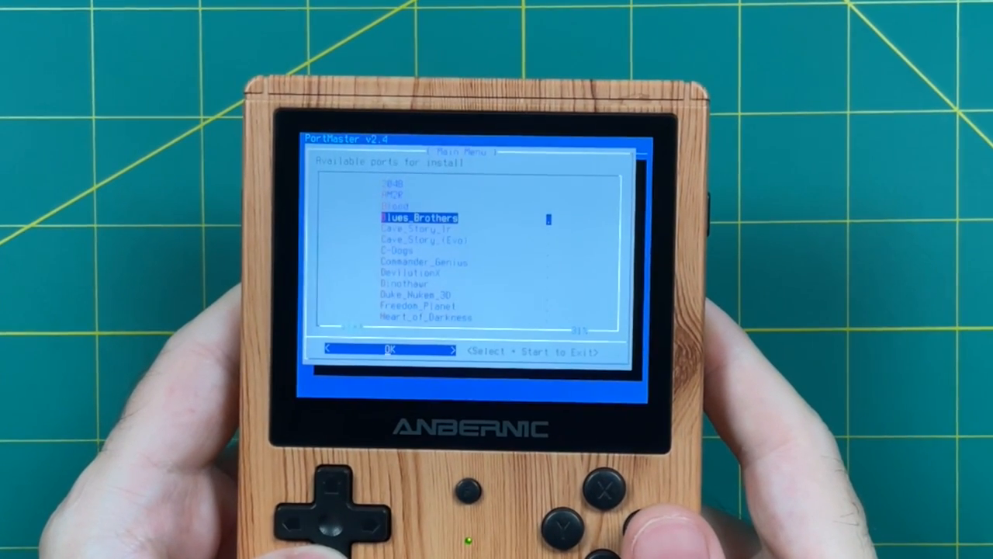
Browse the list of available ports and select Super_Mario_War.
key("down")
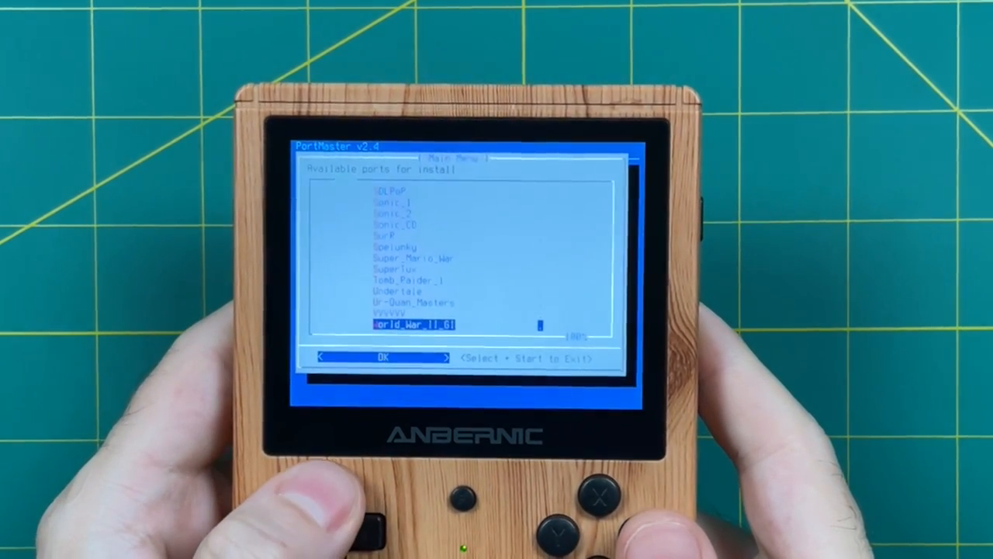
key("Up")
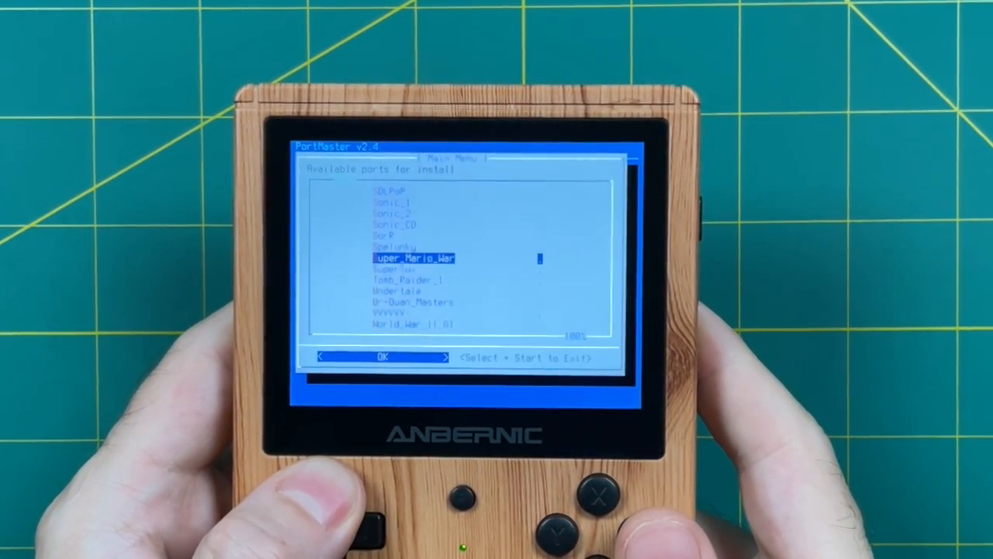
key("Up")
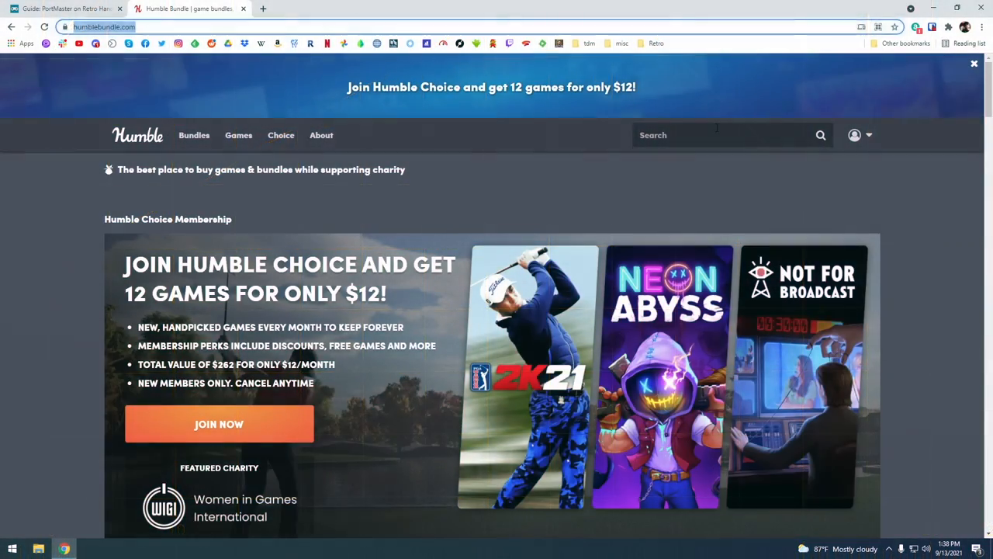
Search Humble Bundle for 'freedom pla' and open the Freedom Planet result.
type("freedom planet")
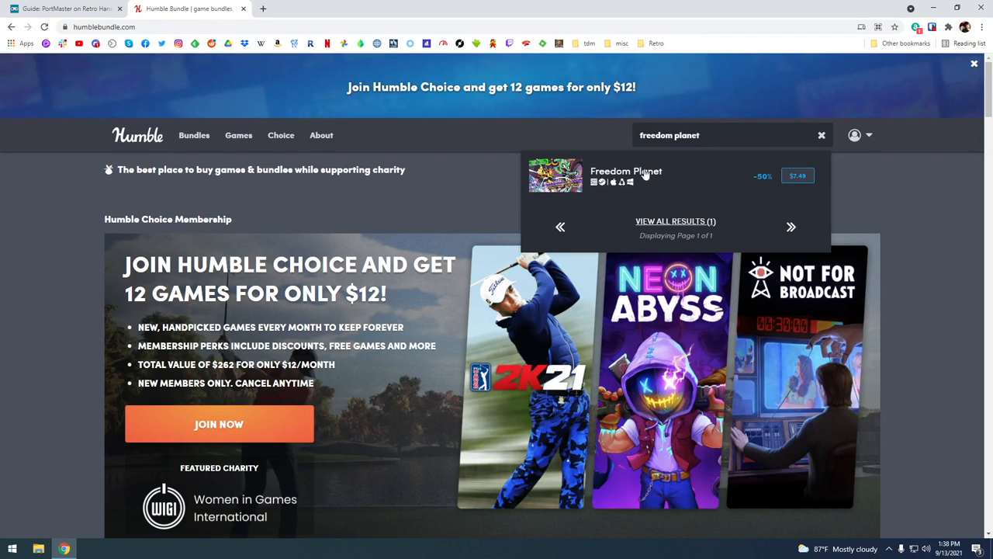
left_click(645, 175)
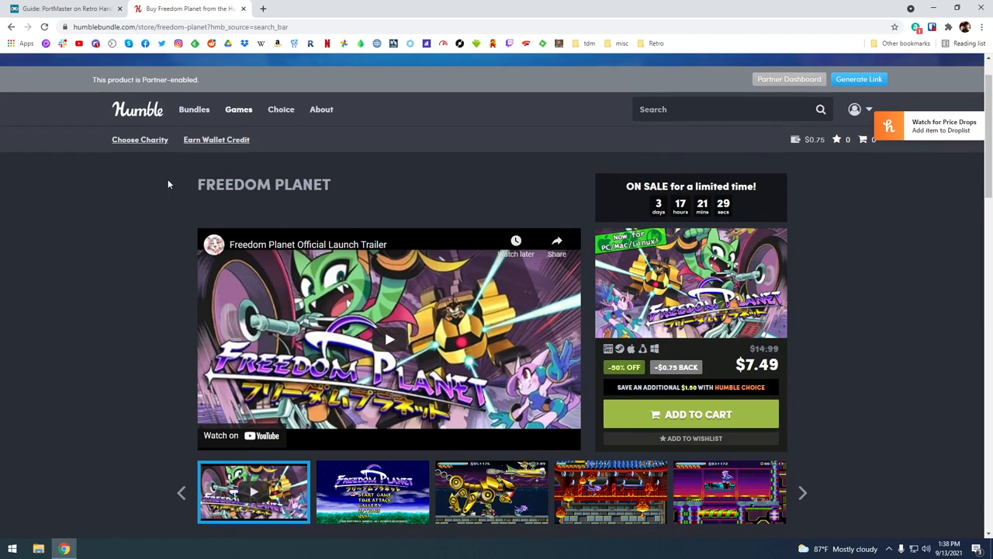
mouse_move(749, 380)
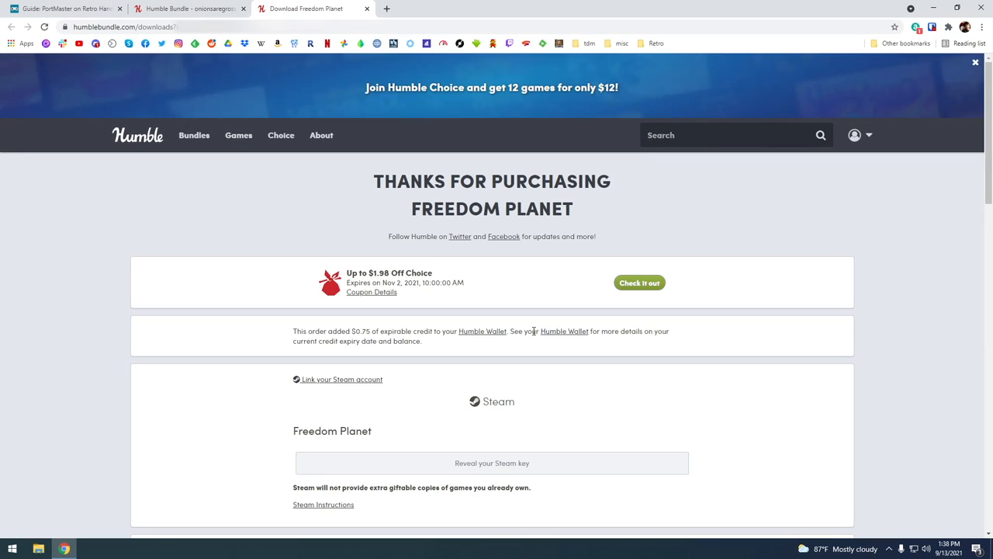
scroll("down", 3)
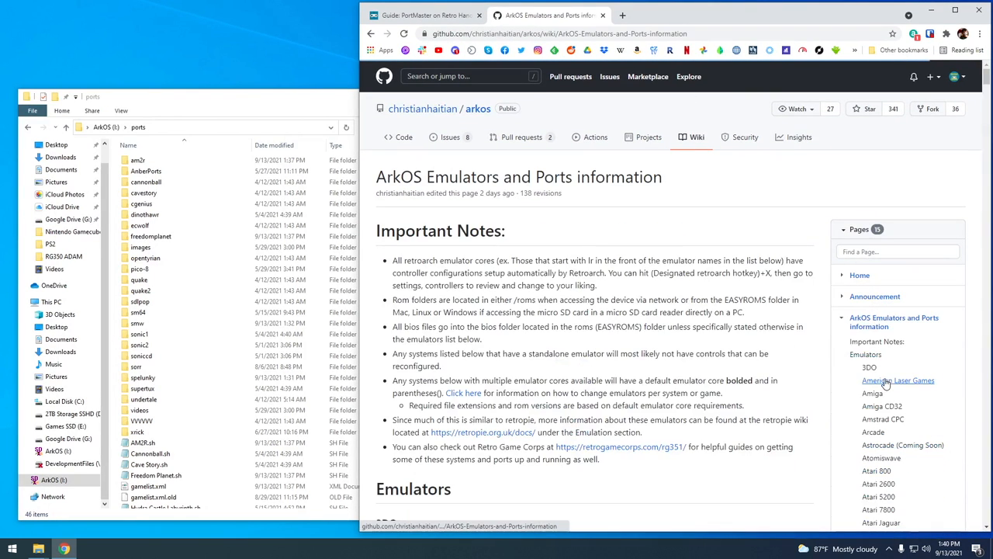
Copy am2r.apk into the empty am2r gamedata folder, then open the freedomplanet gamedata folder.
scroll("down", 3)
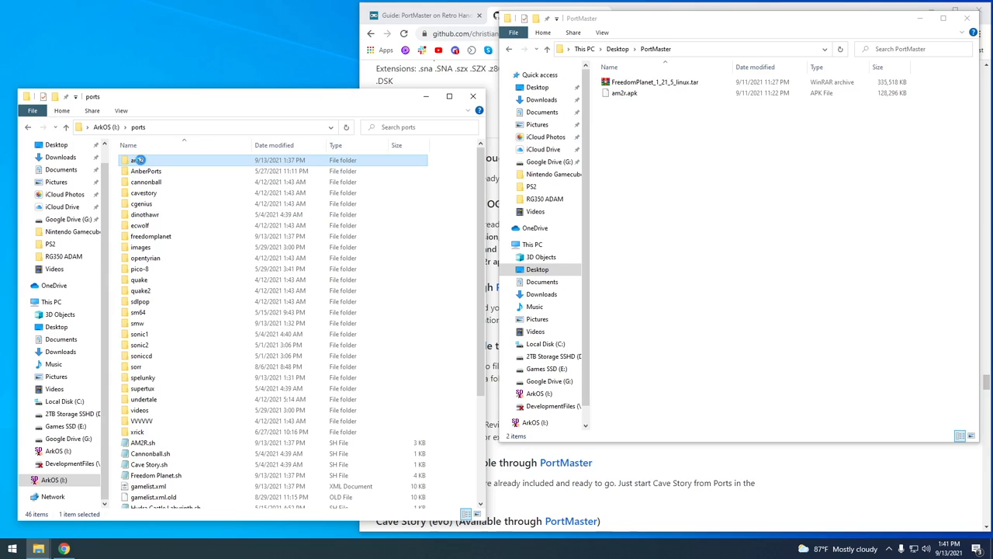
double_click(135, 160)
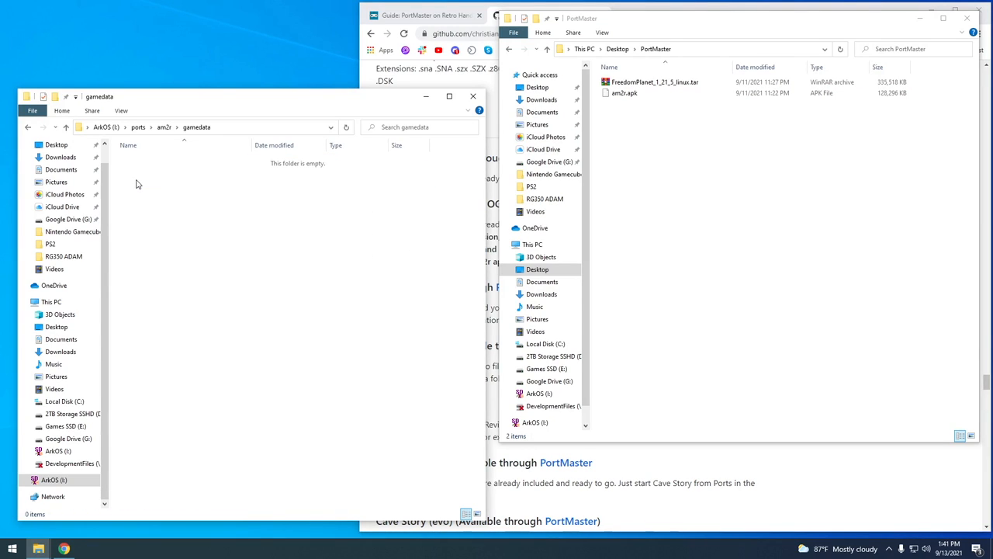
left_click_drag(625, 92, 407, 210)
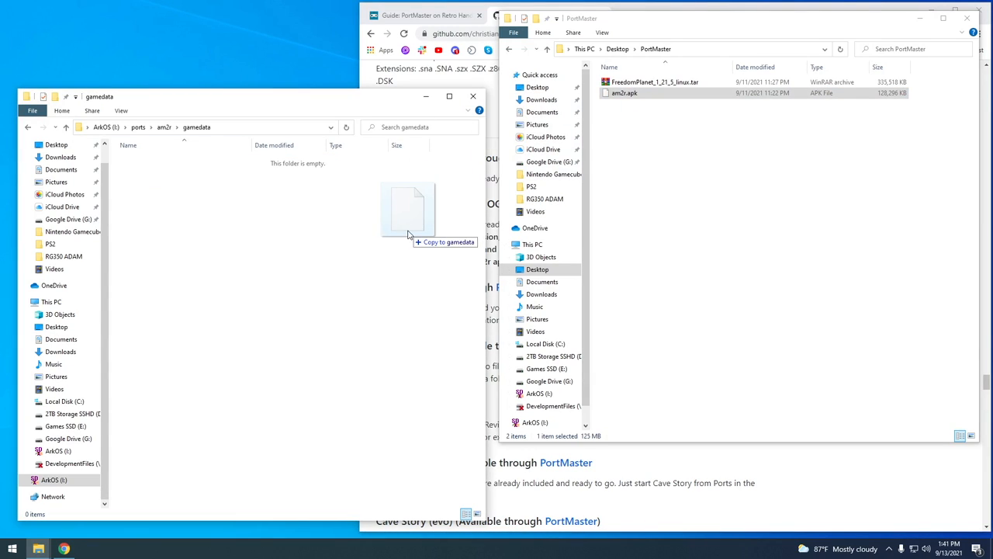
left_click_drag(625, 92, 407, 209)
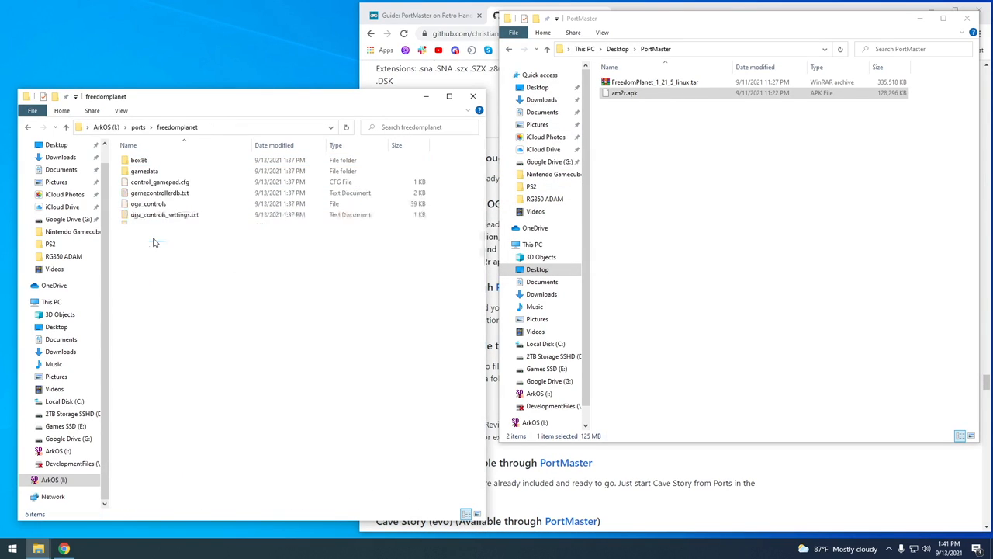
double_click(144, 170)
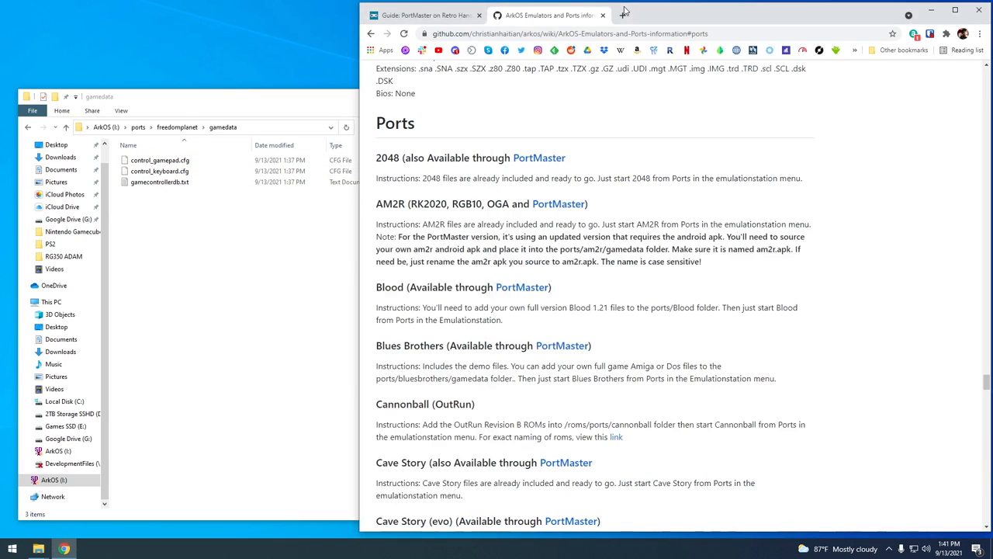
Scroll the ArkOS wiki down to the AM2R and Freedom Planet port entries.
scroll("down", 3)
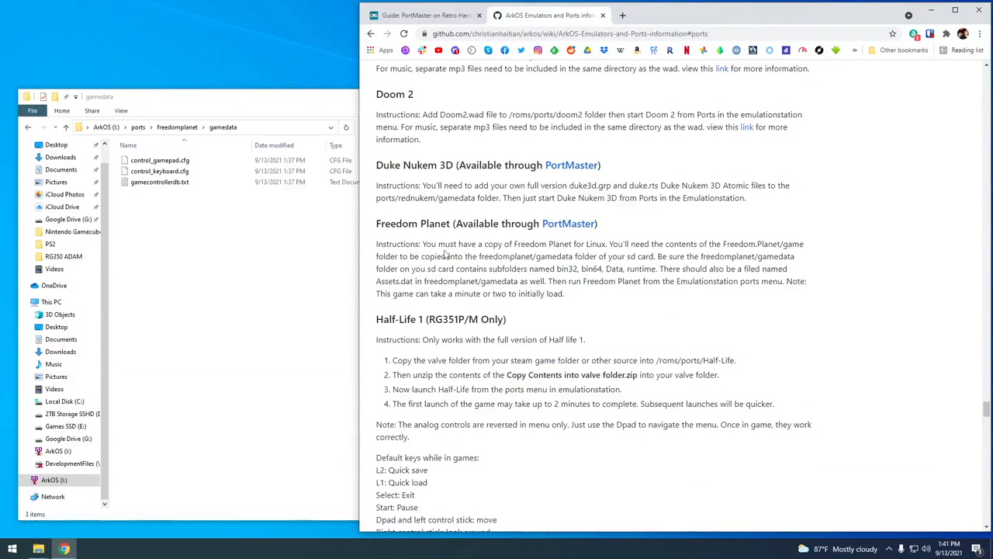
mouse_move(478, 256)
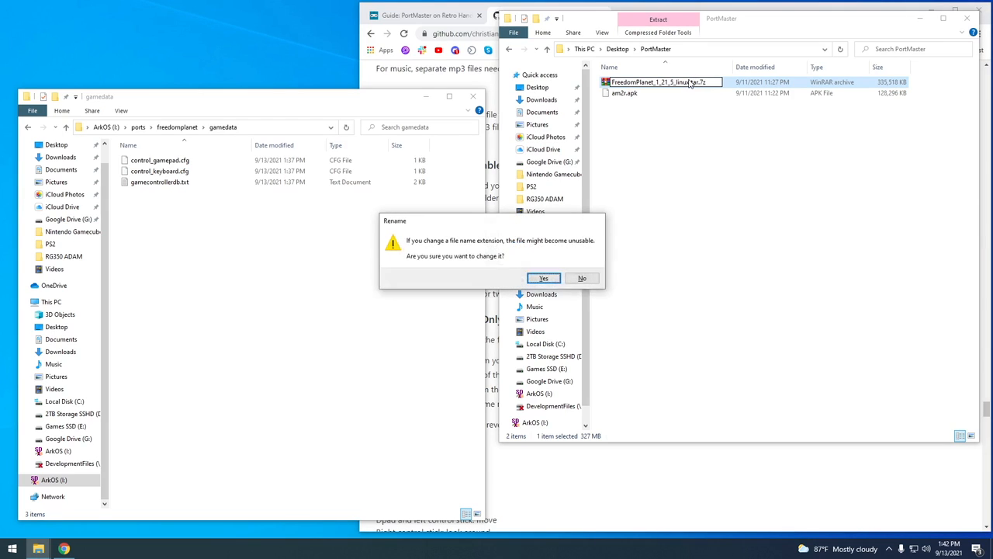
Confirm renaming FreedomPlanet_1_21_5_linux.tar to .tar.7z and open it in 7-Zip.
left_click(543, 278)
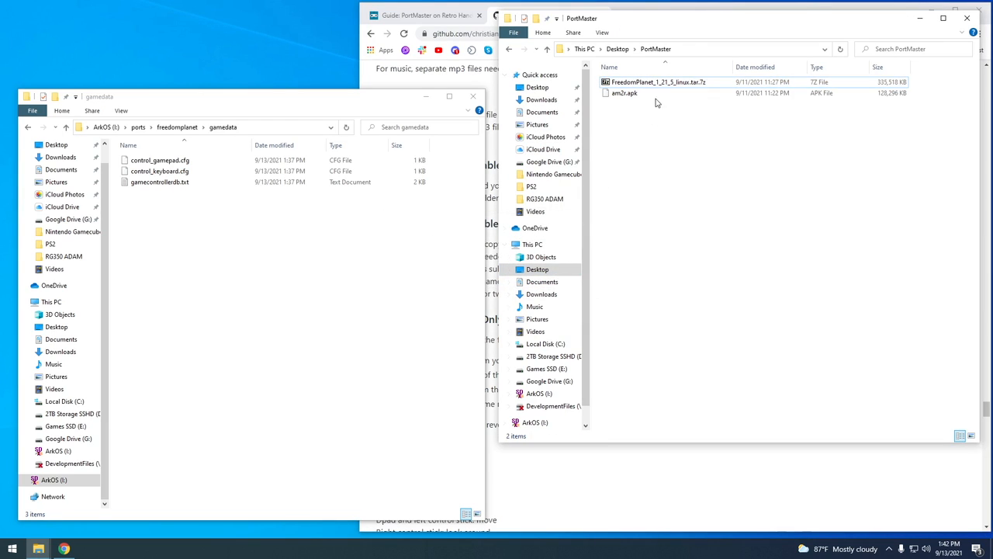
right_click(658, 81)
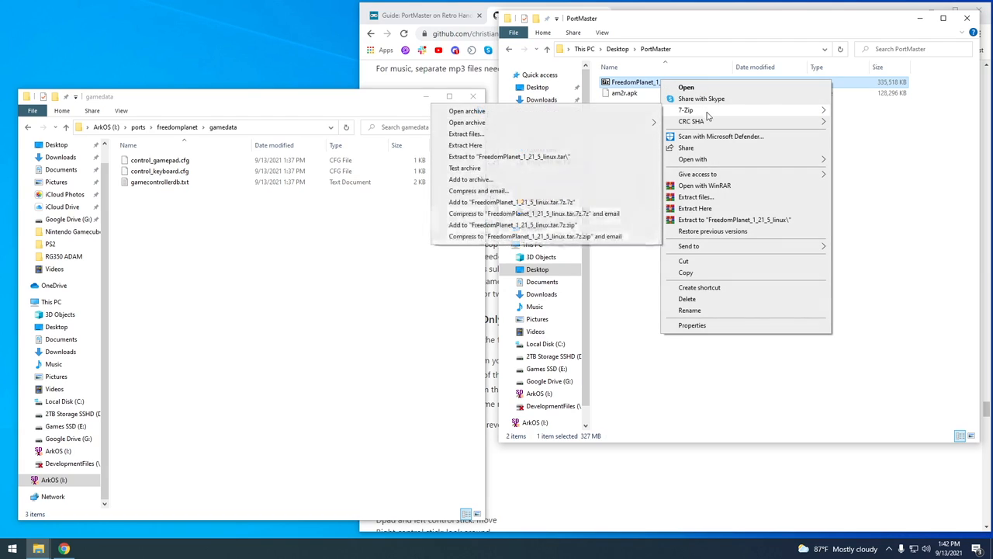
left_click(467, 123)
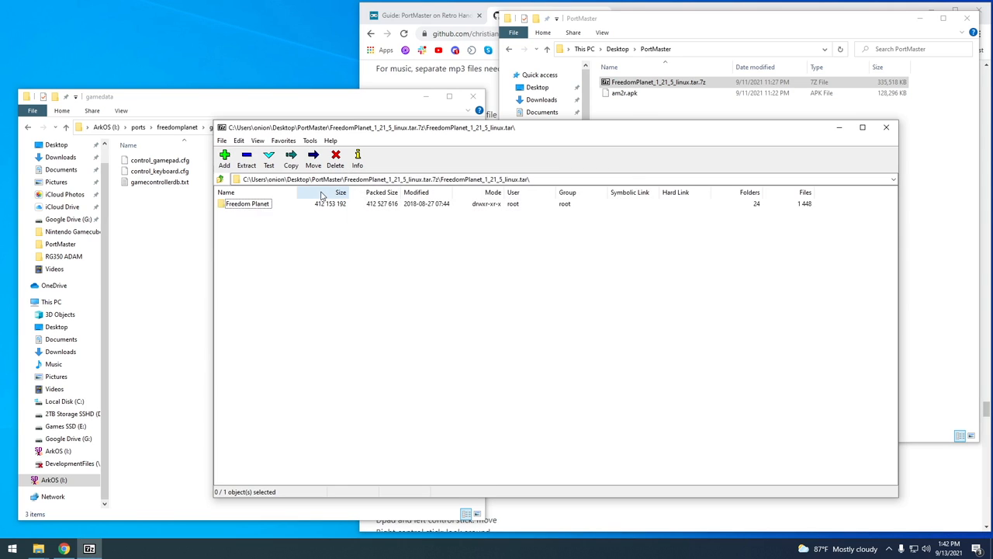
Open the archive's Freedom Planet folder and close the desktop PortMaster window.
double_click(247, 203)
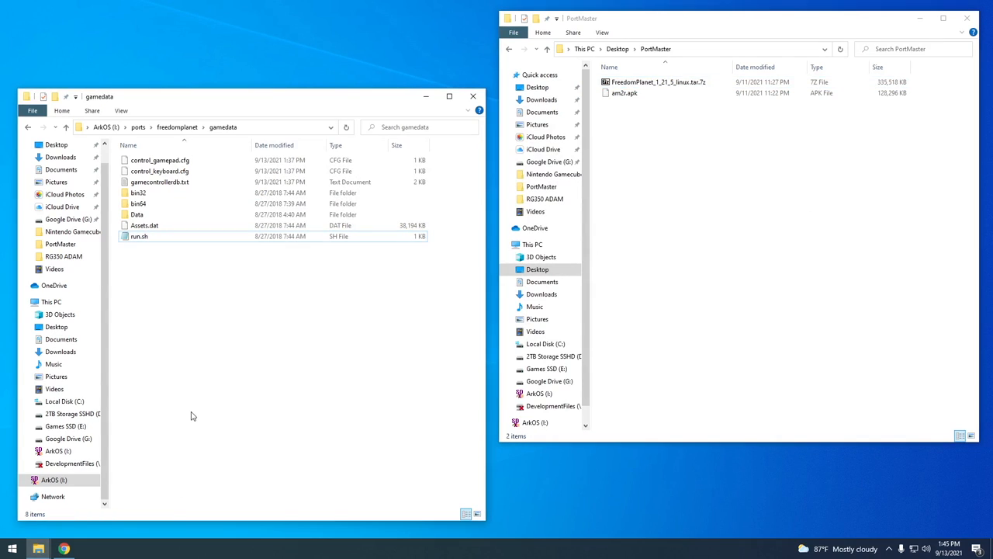
left_click(941, 21)
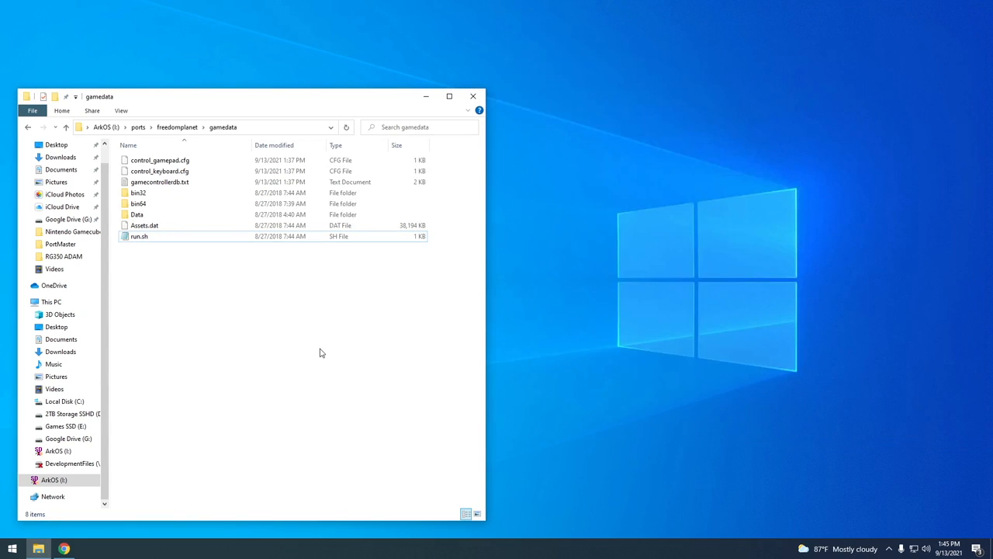